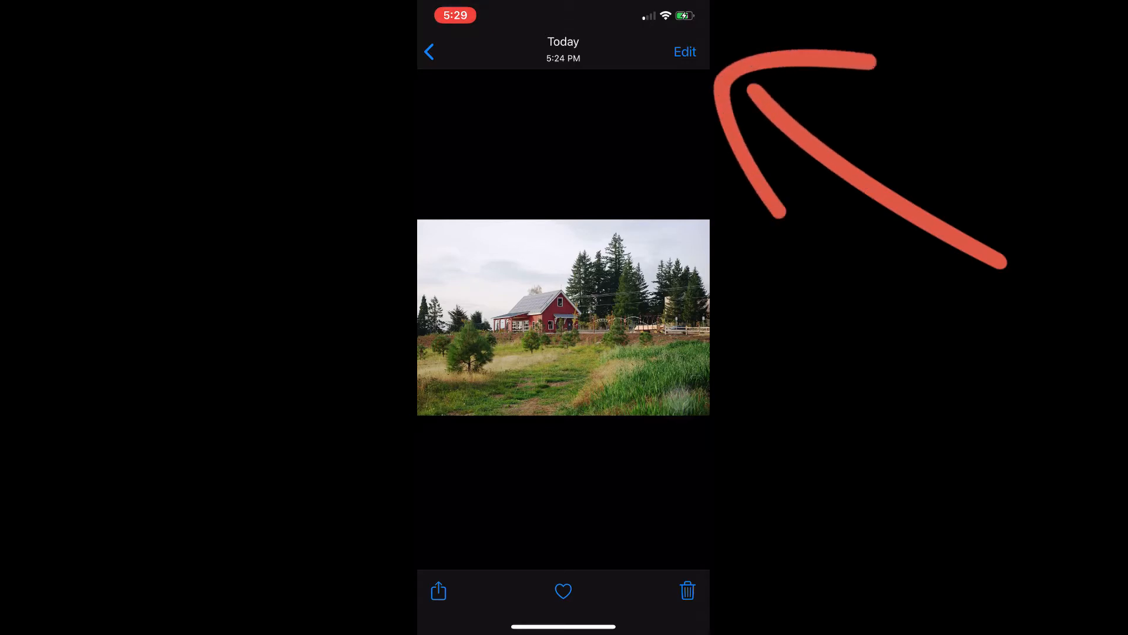
- Begin editing the barn landscape photo so its crop tools appear
{"action": "left_click", "coordinate": [684, 52]}
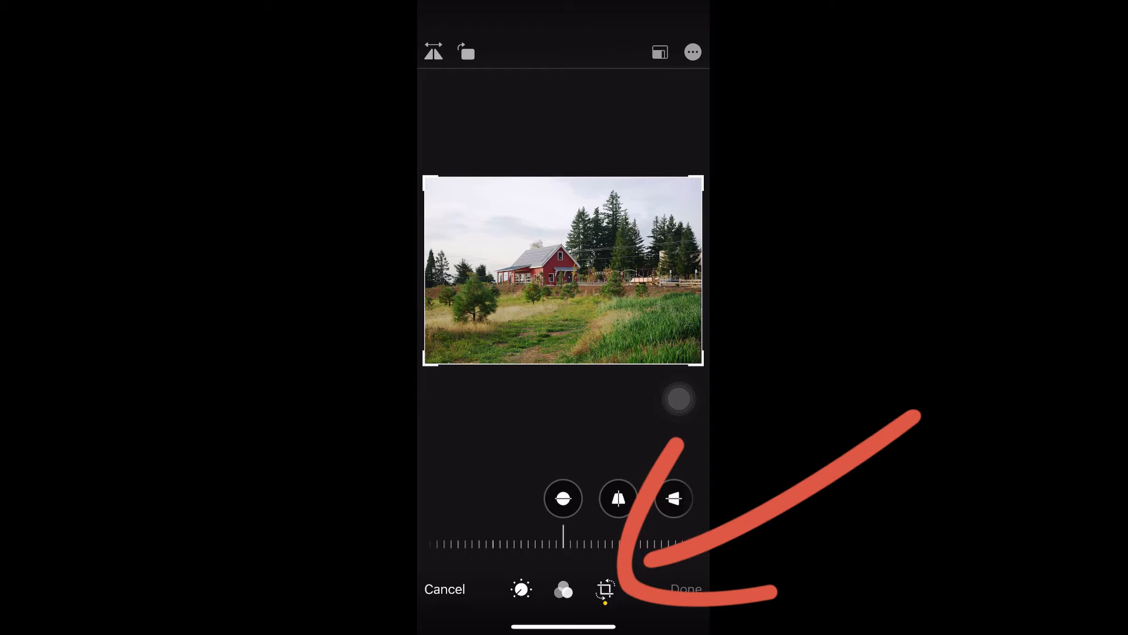
- Trim the barn photo's right edge inward for a tighter crop
{"action": "left_click", "coordinate": [604, 589]}
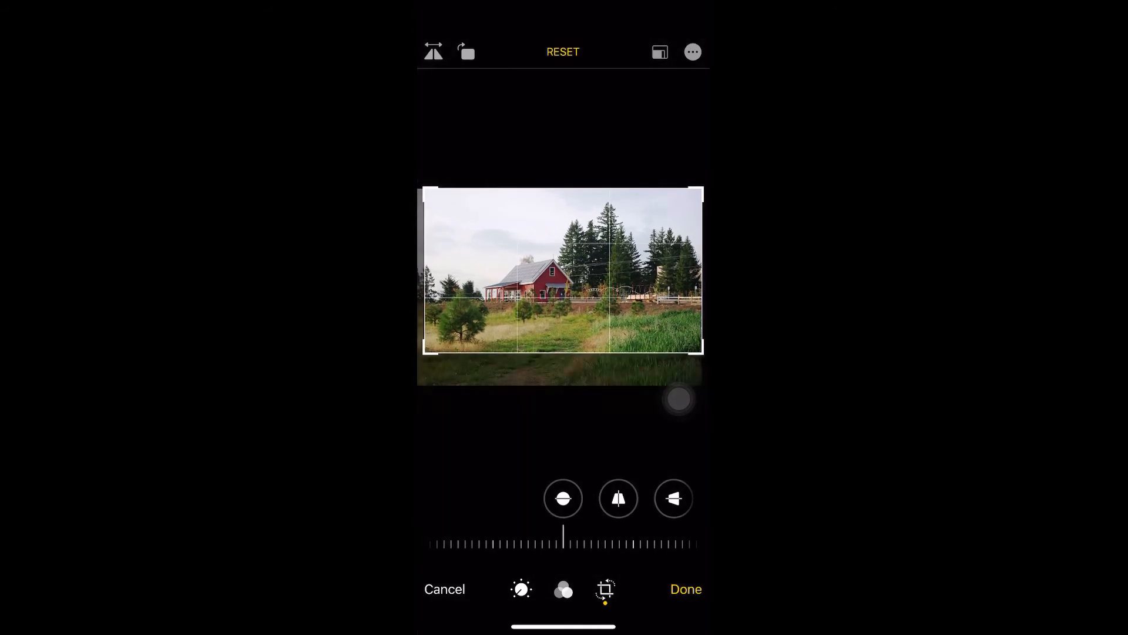
{"action": "left_click_drag", "start_coordinate": [702, 272], "coordinate": [657, 272]}
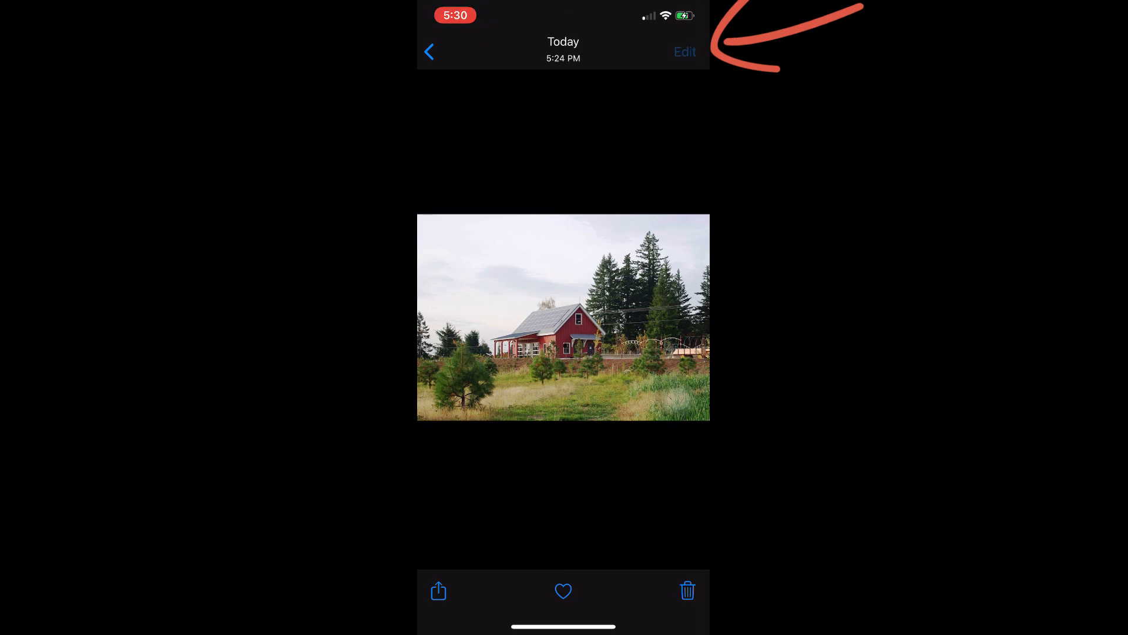
- Revert the barn photo to its original uncropped image and finish editing
{"action": "left_click", "coordinate": [682, 51]}
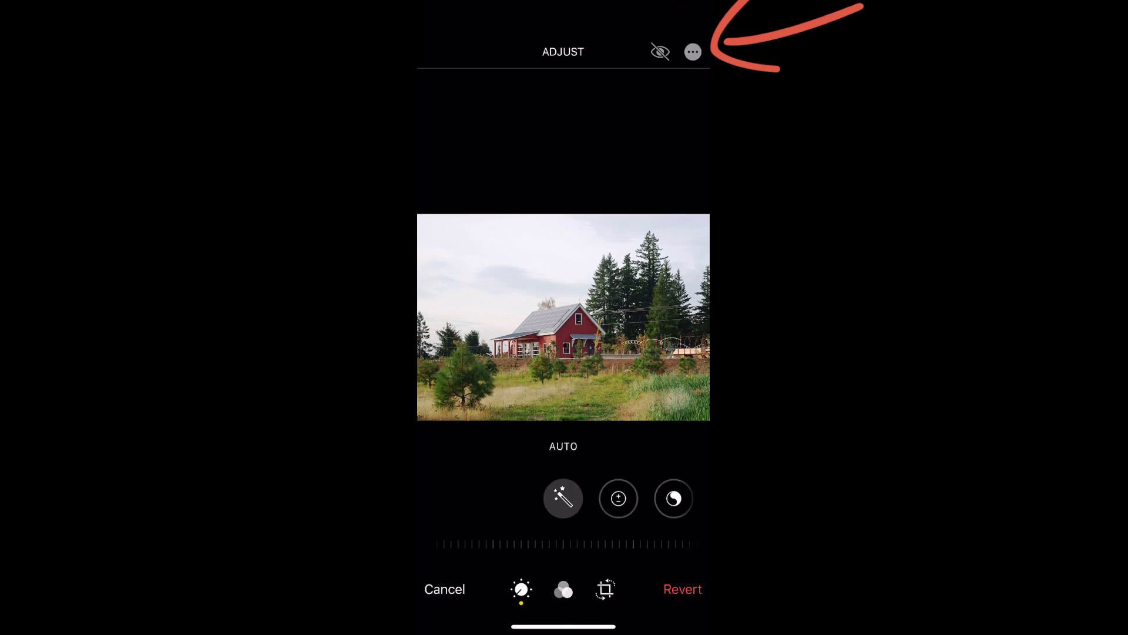
{"action": "left_click", "coordinate": [682, 589]}
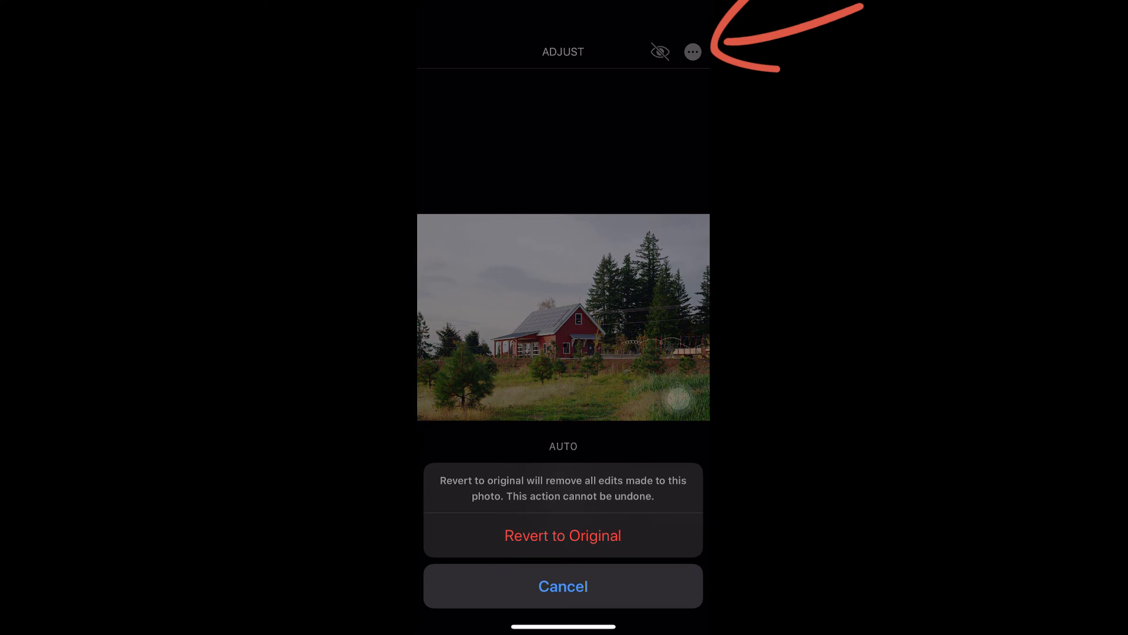
{"action": "left_click", "coordinate": [563, 585]}
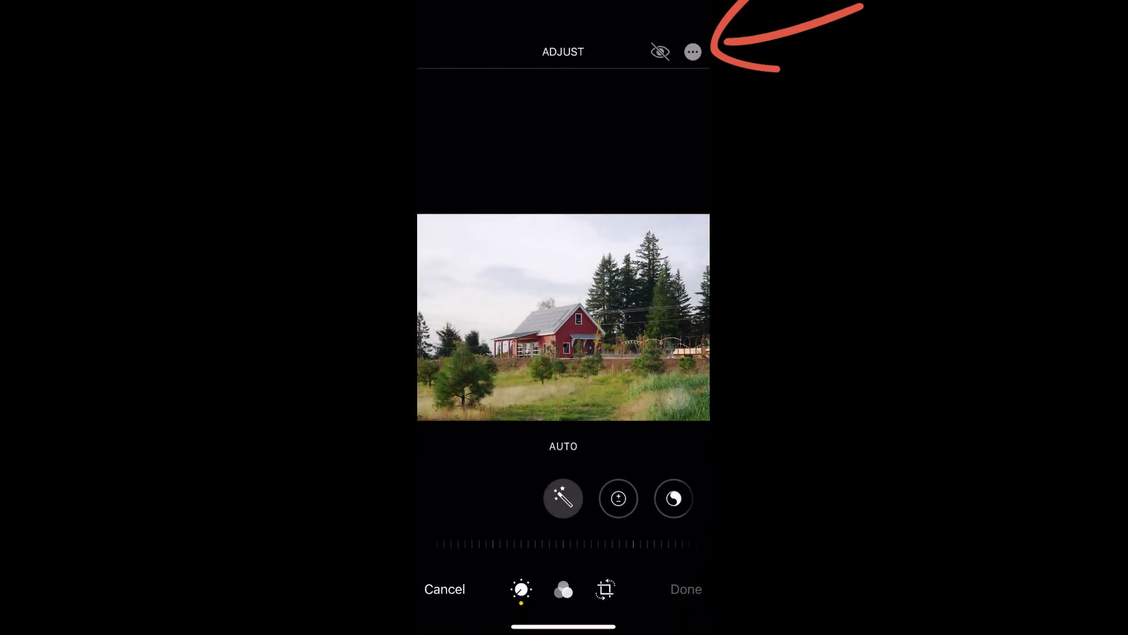
{"action": "left_click", "coordinate": [444, 589]}
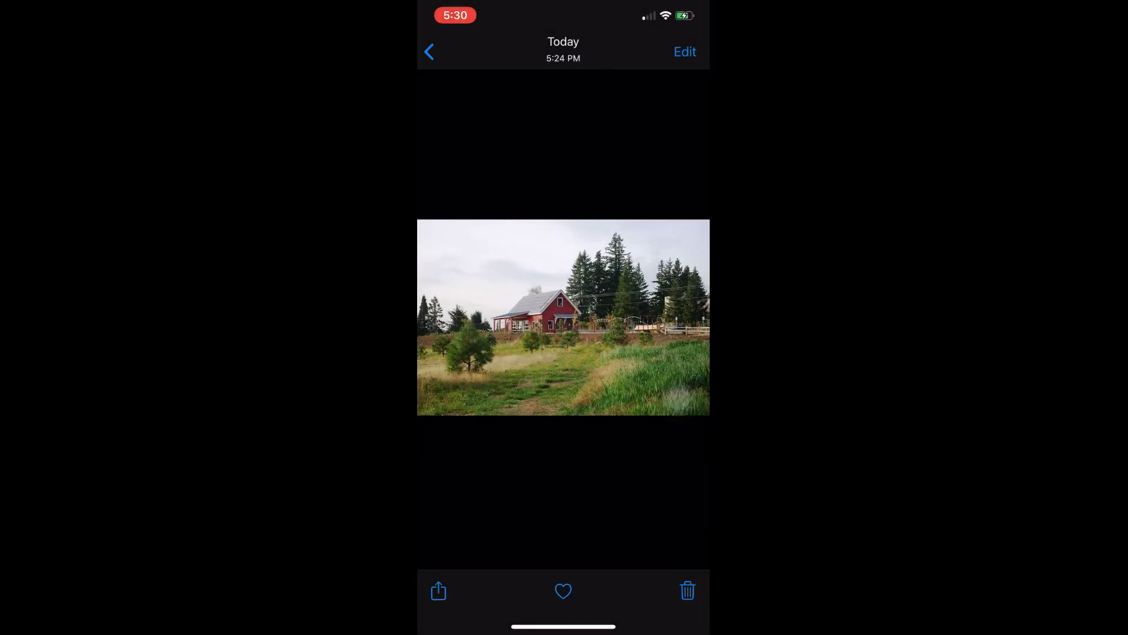